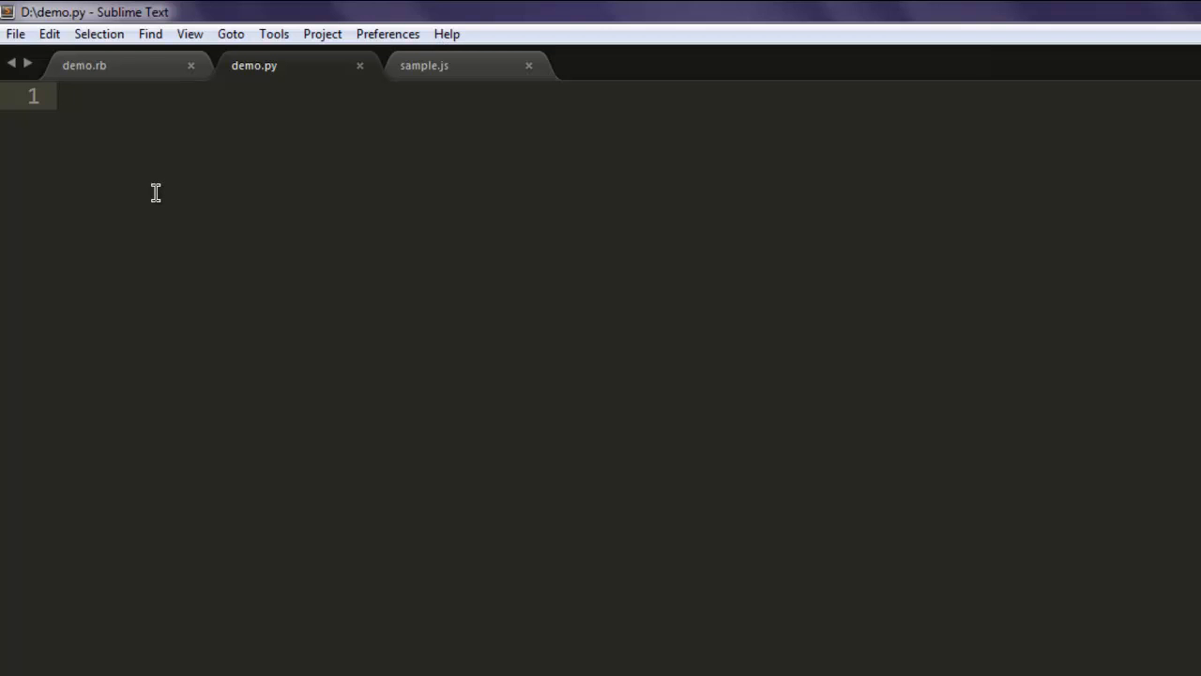
# Write the opening lines of demo.py: import sys, from PySide.QtCore import *, from PySide.QtGui import *
pyautogui.click(60, 98)
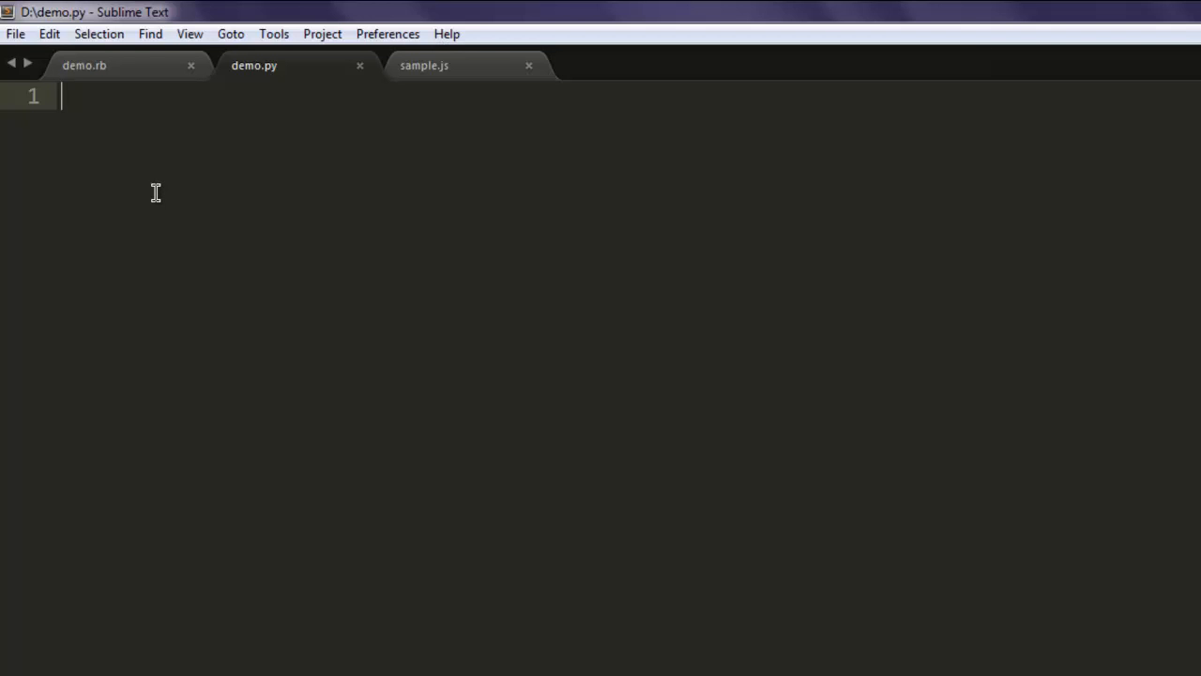
pyautogui.write('import sys')
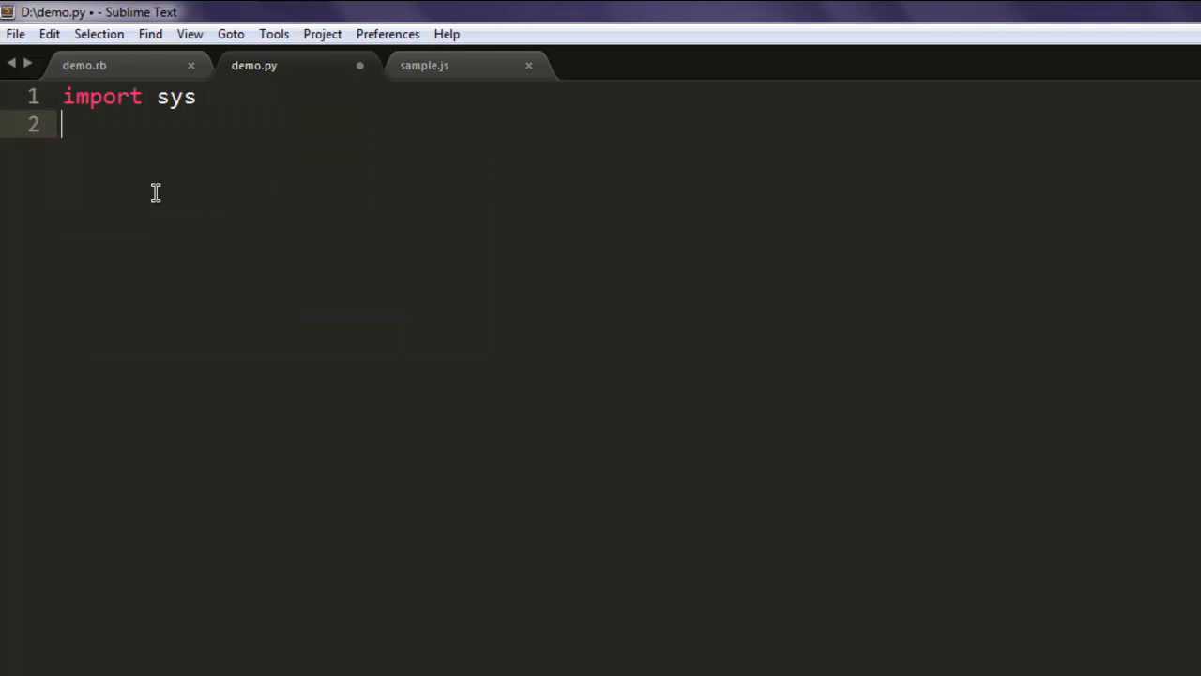
pyautogui.write('from P')
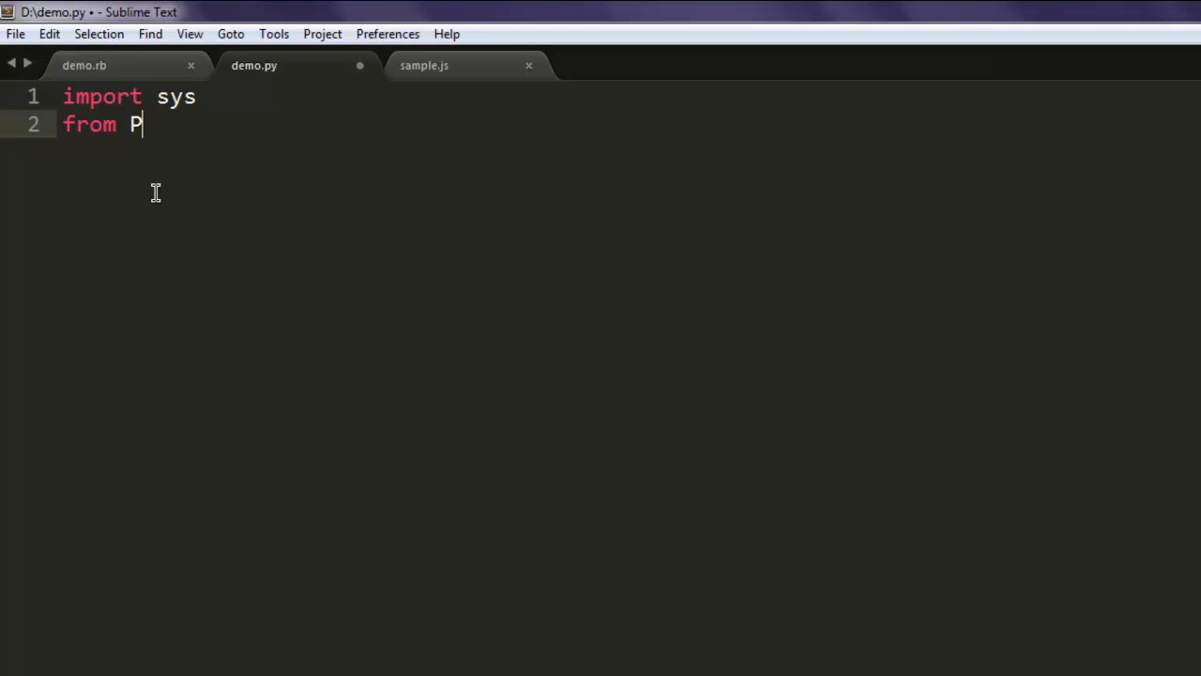
pyautogui.write('ySide.')
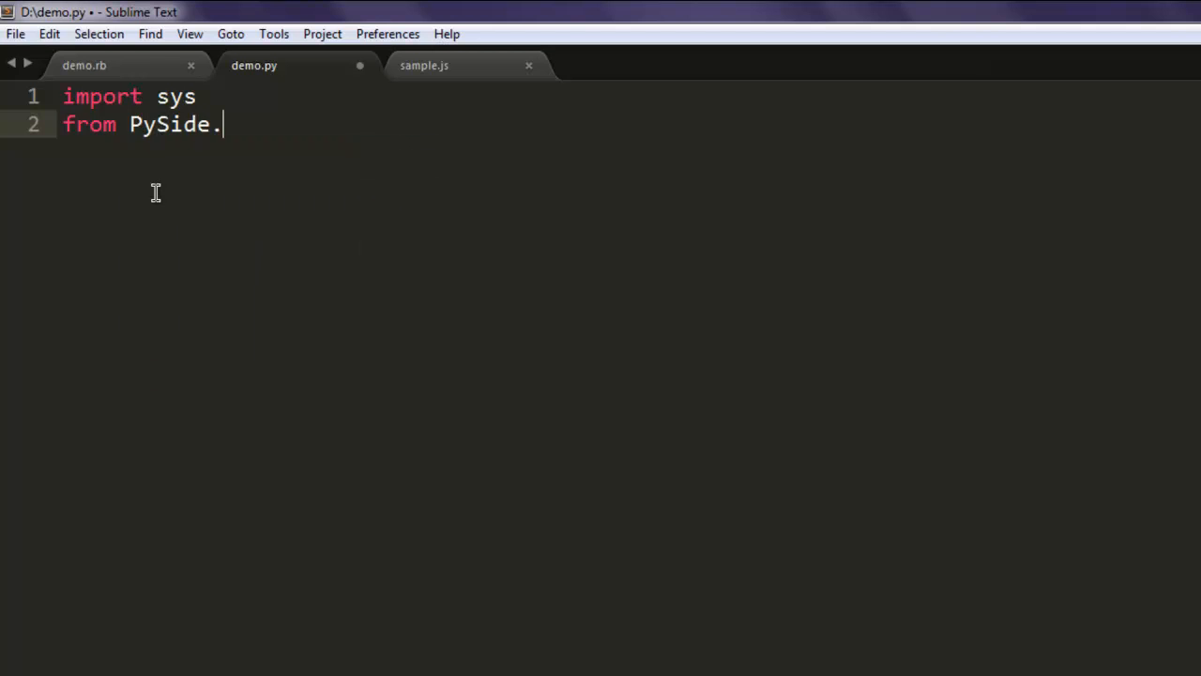
pyautogui.write('QtCore import*')
pyautogui.write('fr')
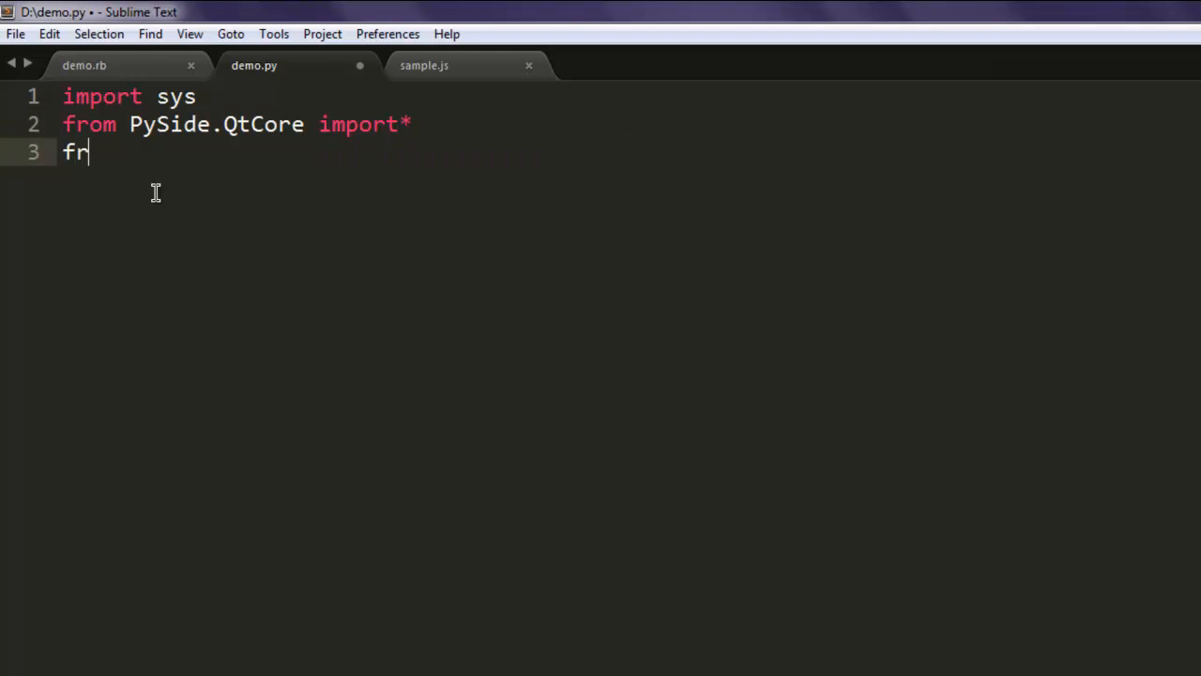
pyautogui.write('om PySide.QtGui import*')
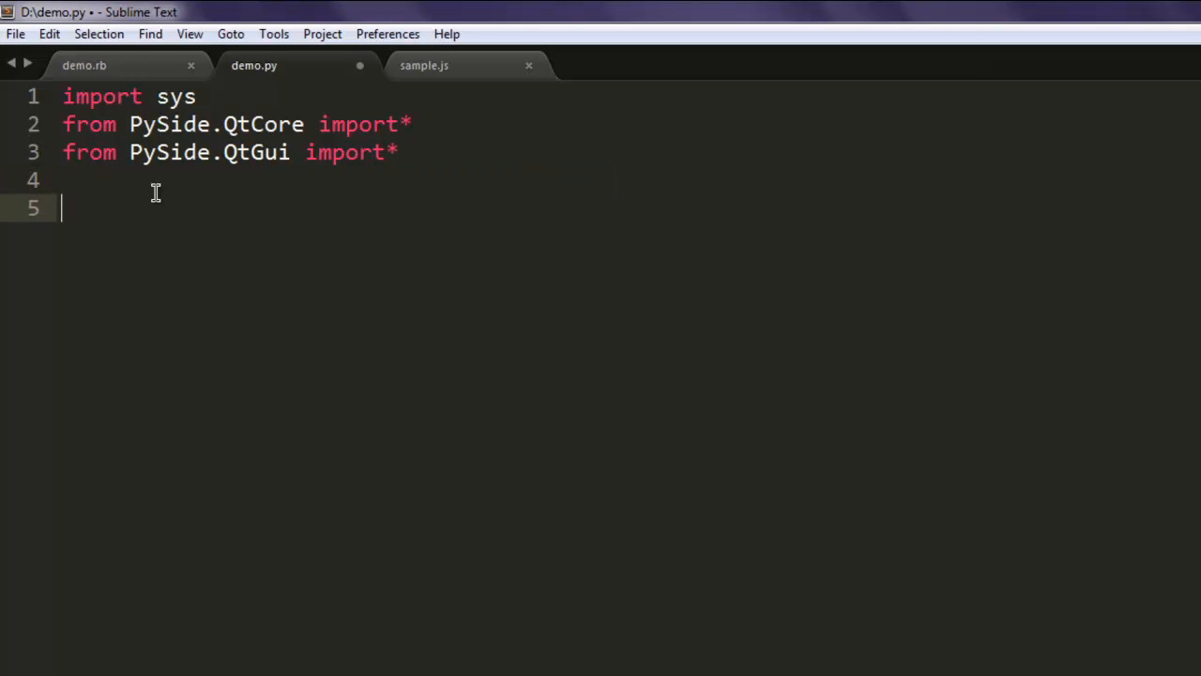
# Add app = QApplication(sys.argv) to create the application object
pyautogui.write('app =')
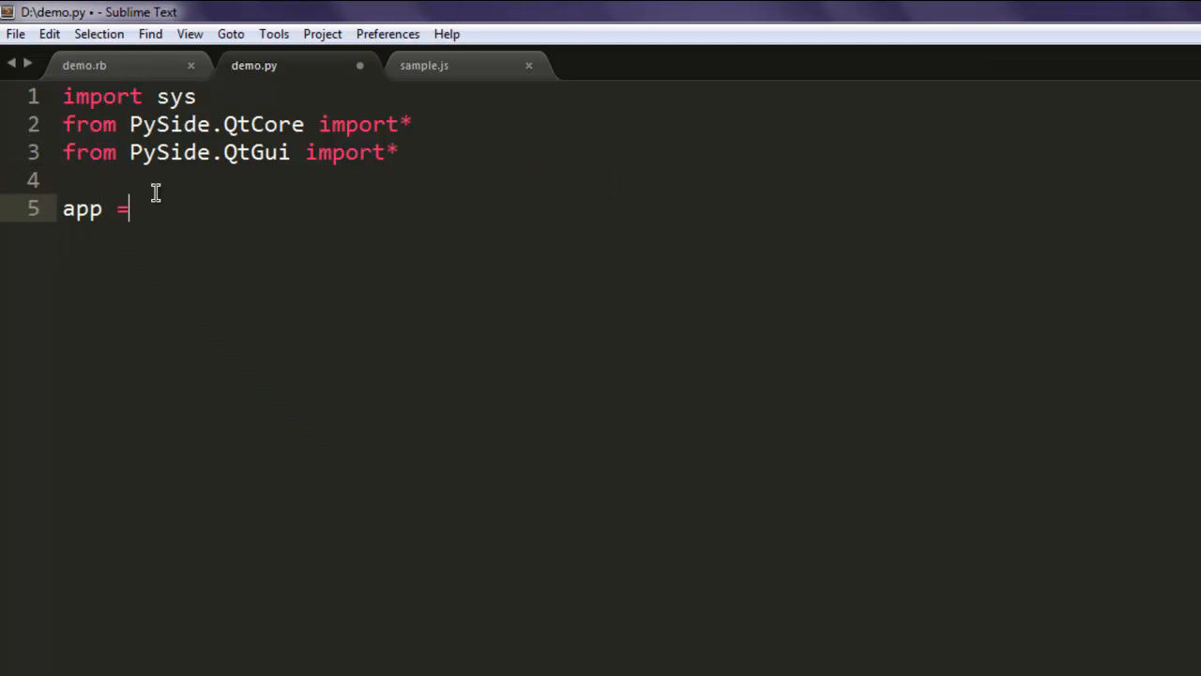
pyautogui.write('QApplication.')
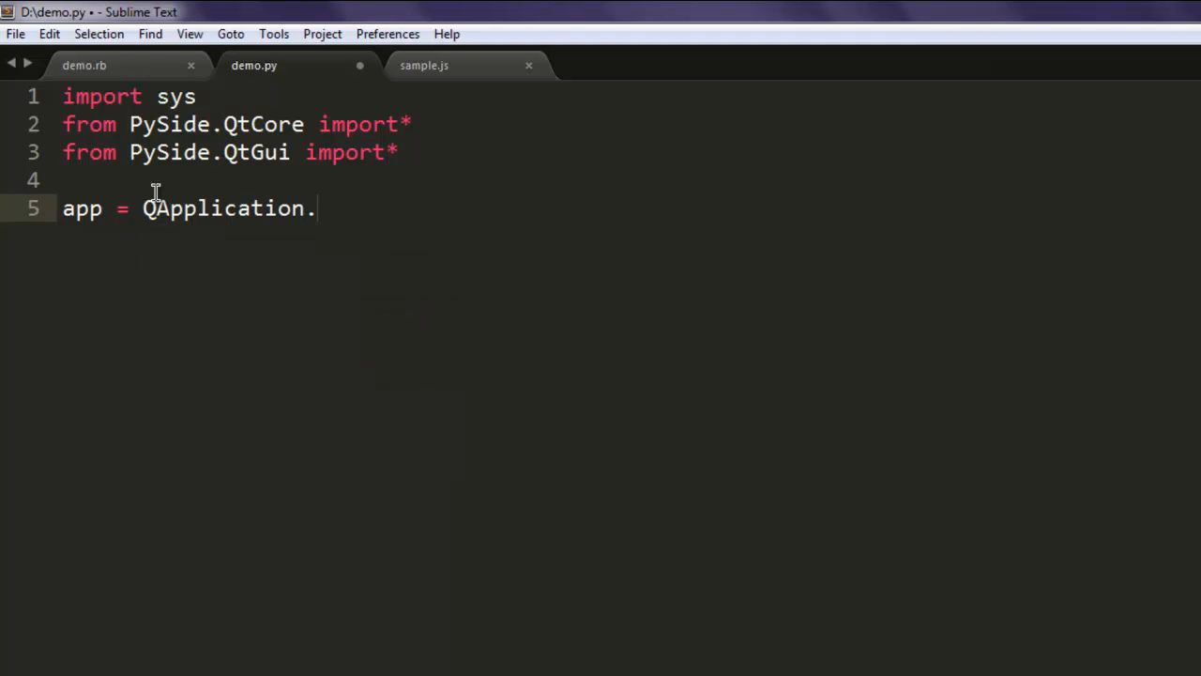
pyautogui.write('()')
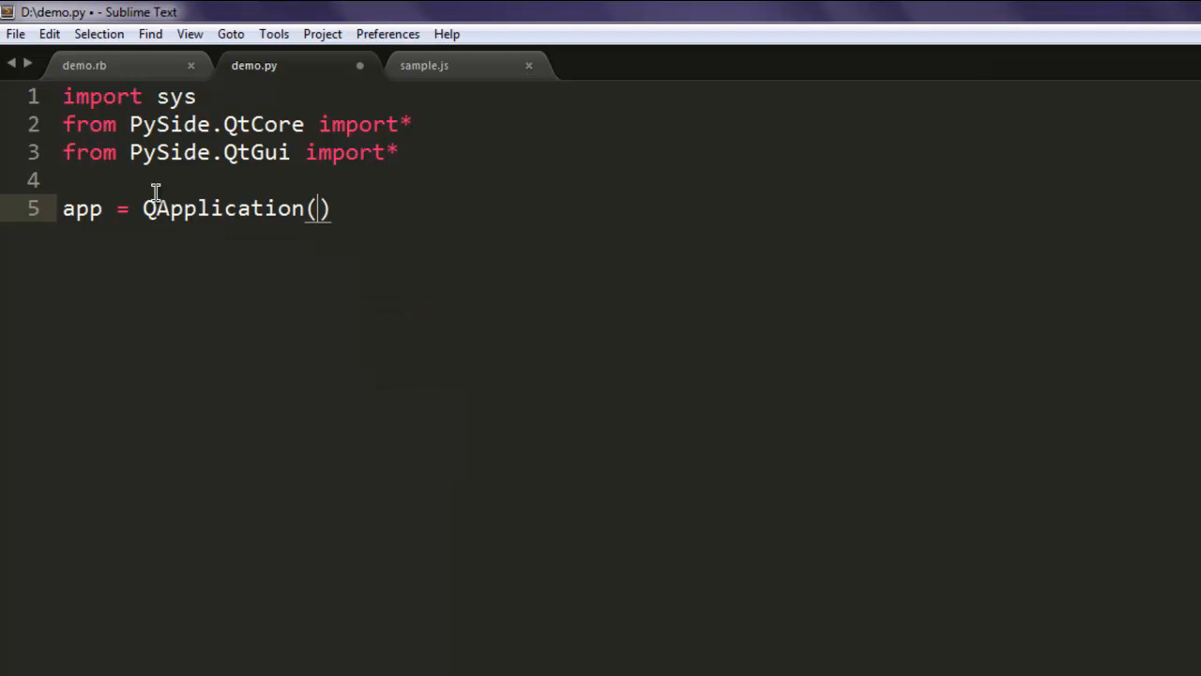
pyautogui.write('sys.')
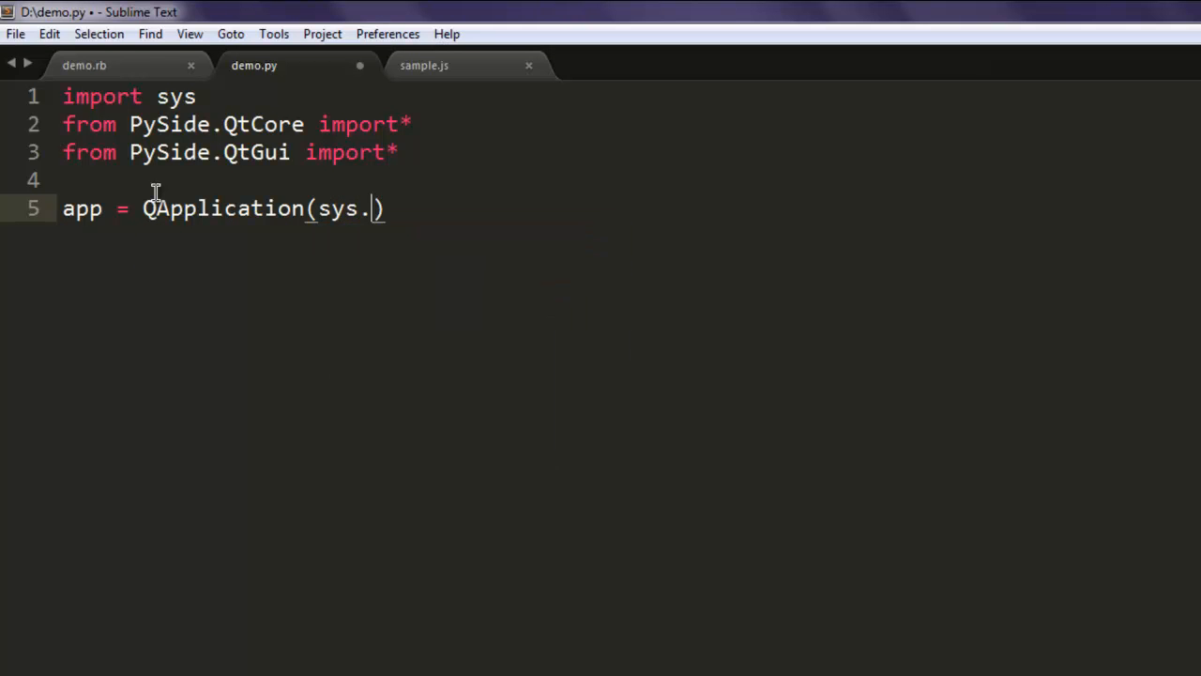
pyautogui.write('argv')
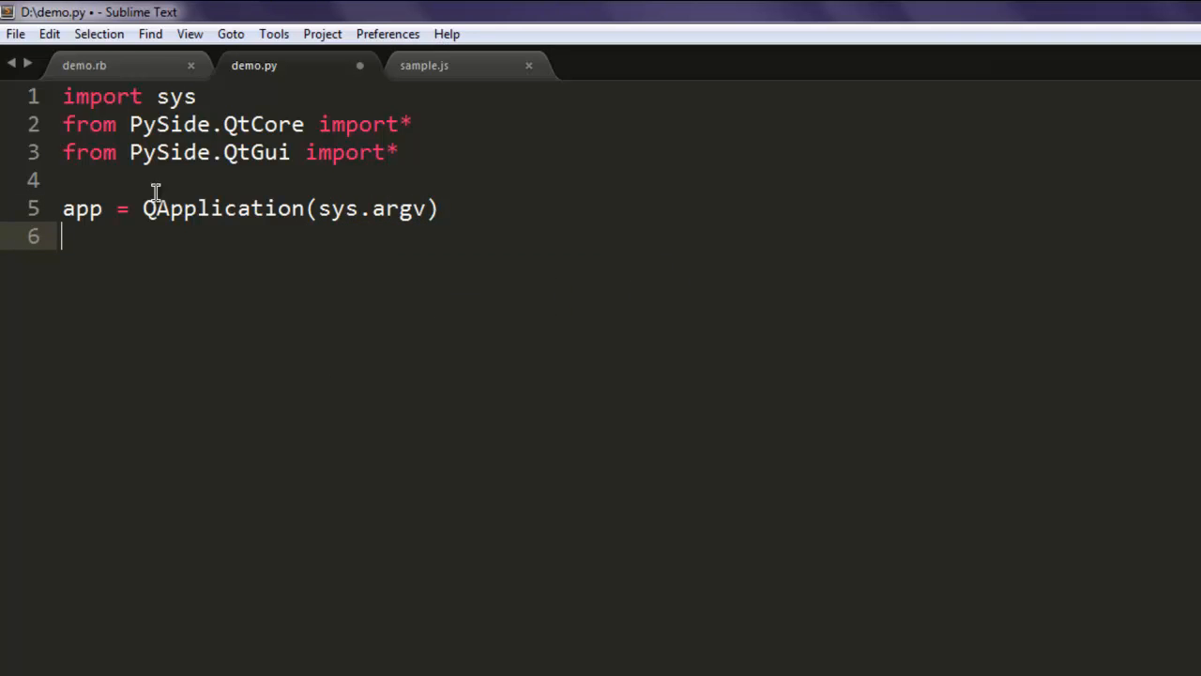
# Add label = QLabel("PySide QLabel Demo") and begin the label.show line
pyautogui.write('label')
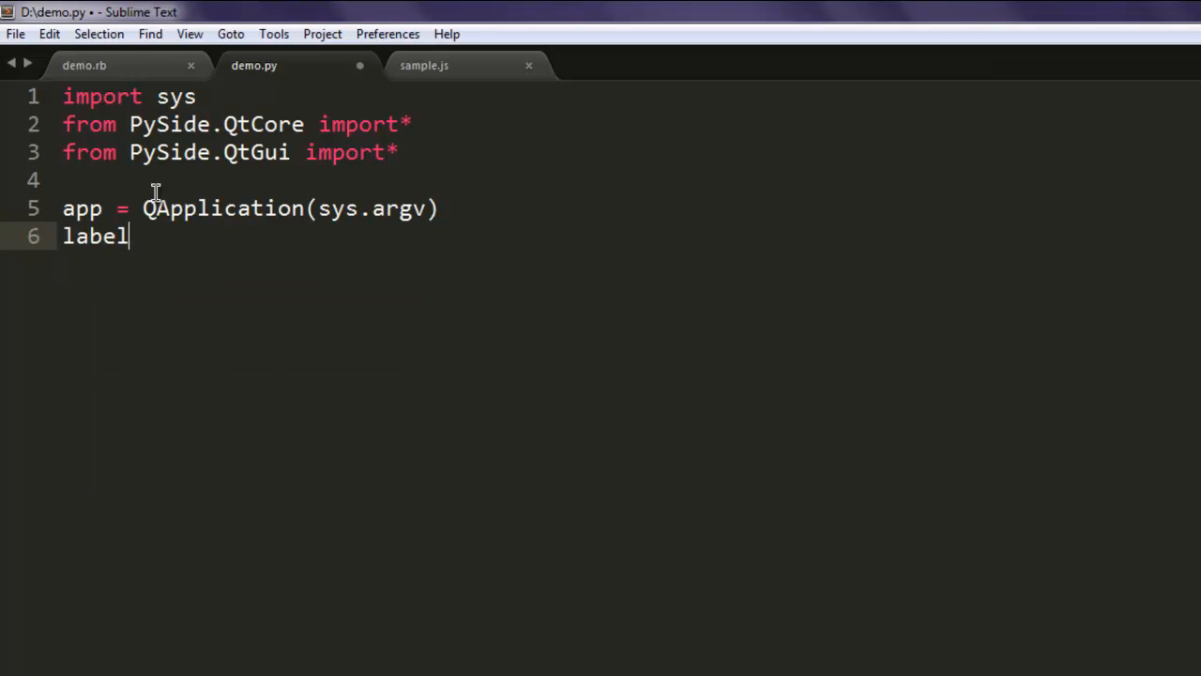
pyautogui.write('=')
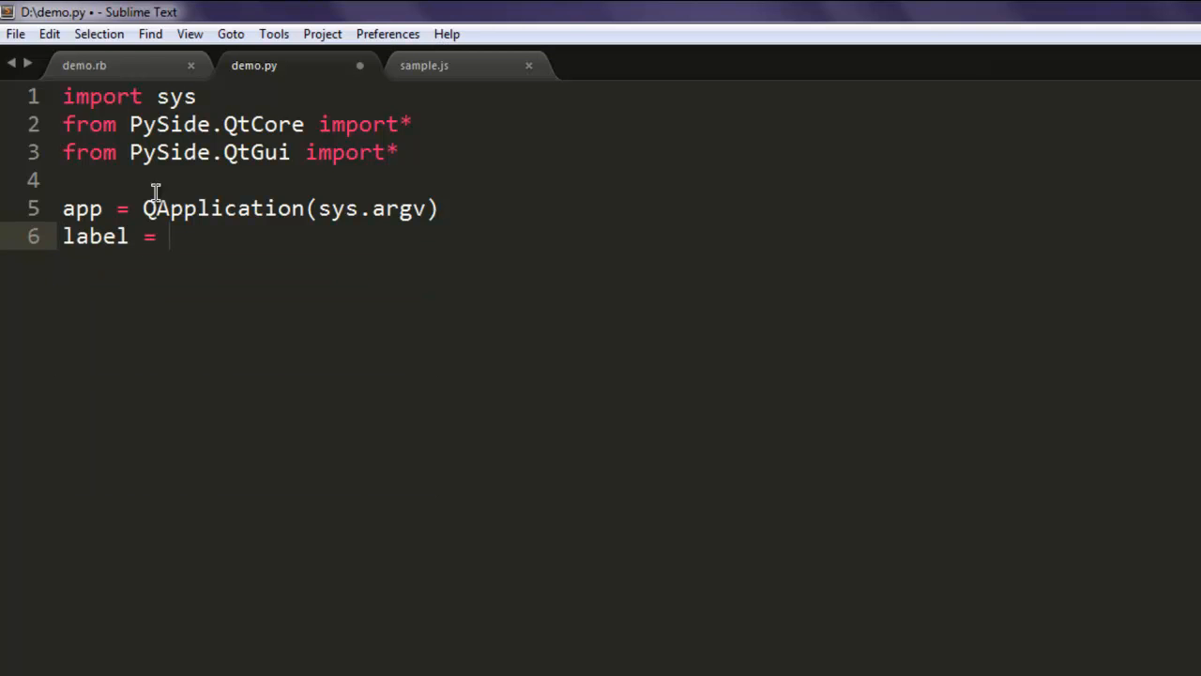
pyautogui.write('QLabel(')
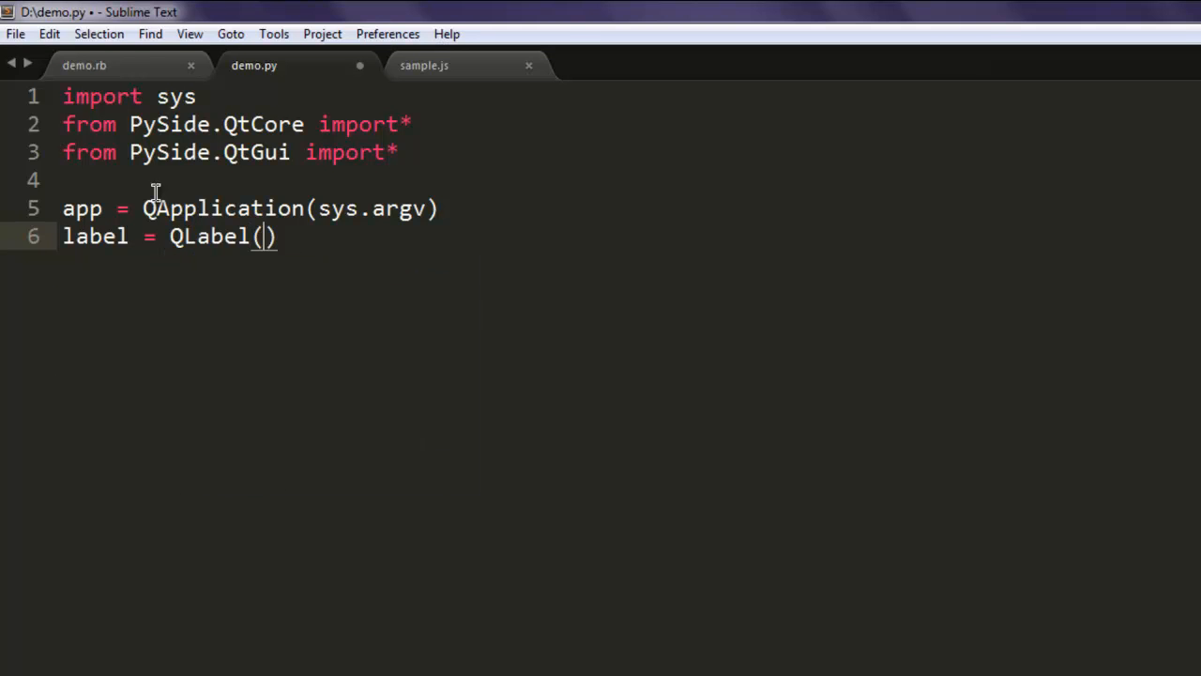
pyautogui.write('""')
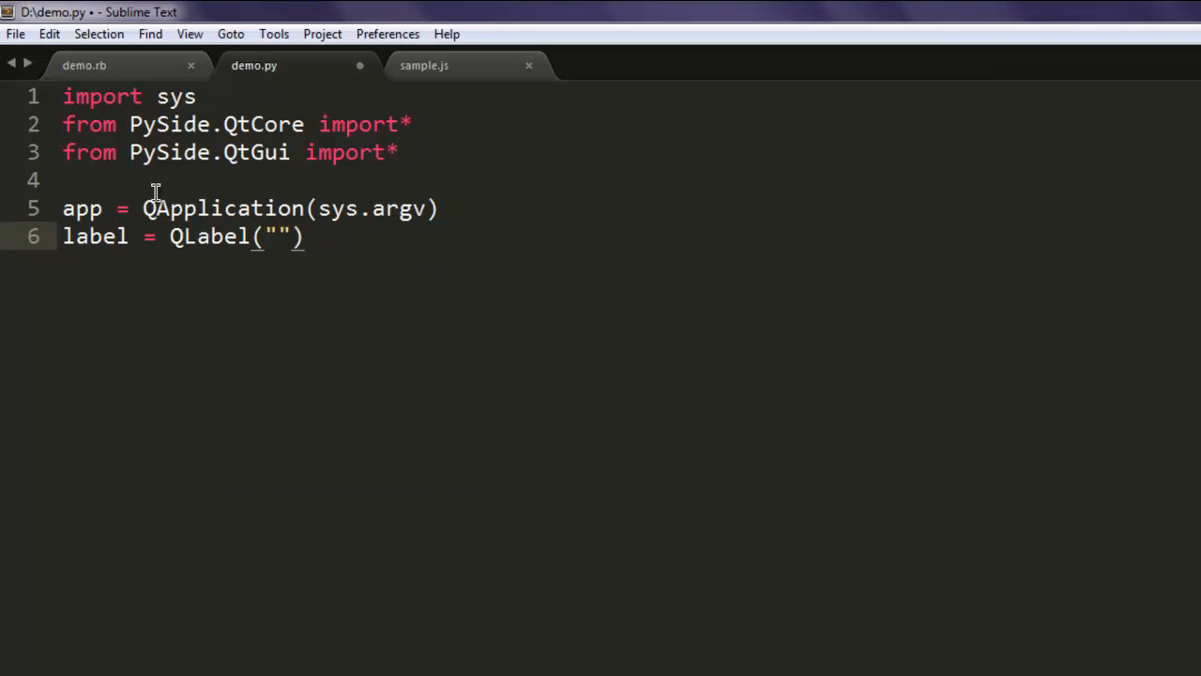
pyautogui.click(274, 237)
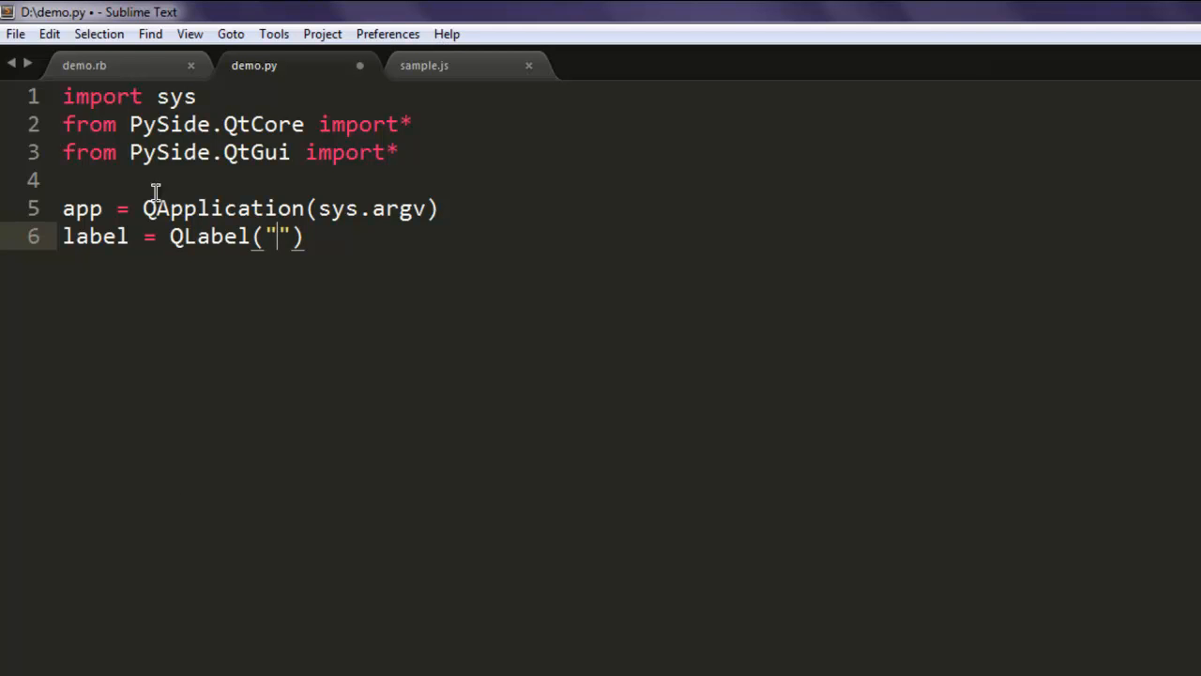
pyautogui.write('PySide QLabel Demo')
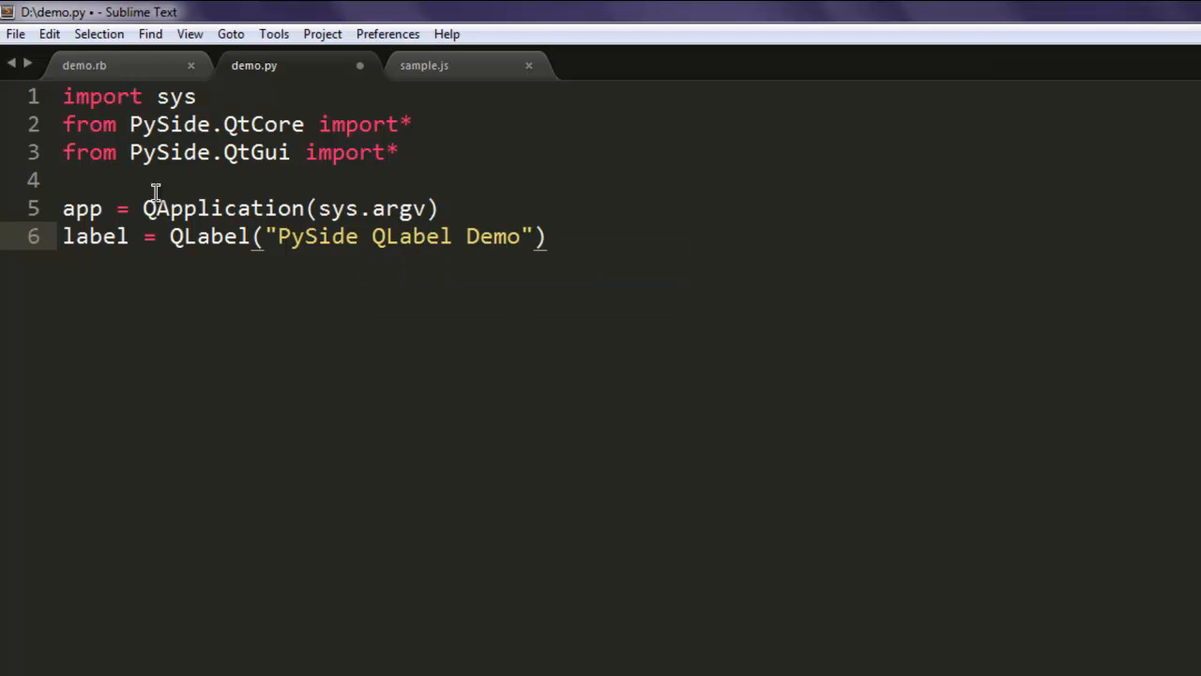
pyautogui.write('label.s')
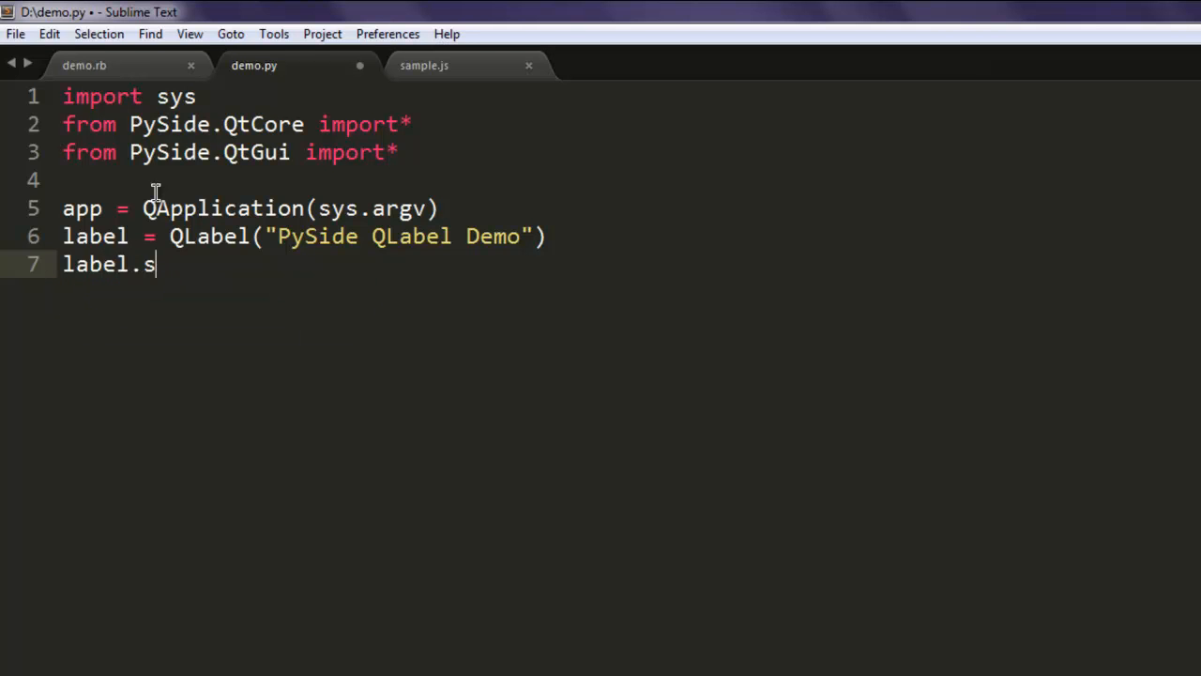
# Finish label.show() and add app.exec_() to start the event loop, beginning a sys. line
pyautogui.write('how()')
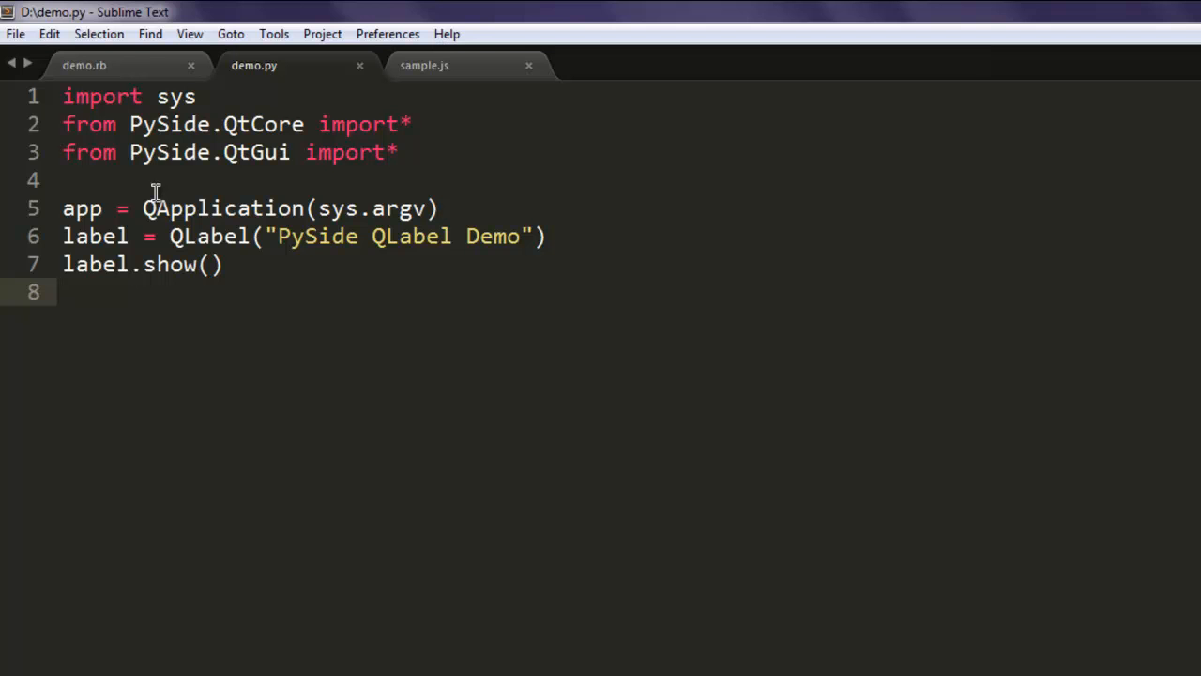
pyautogui.write('app')
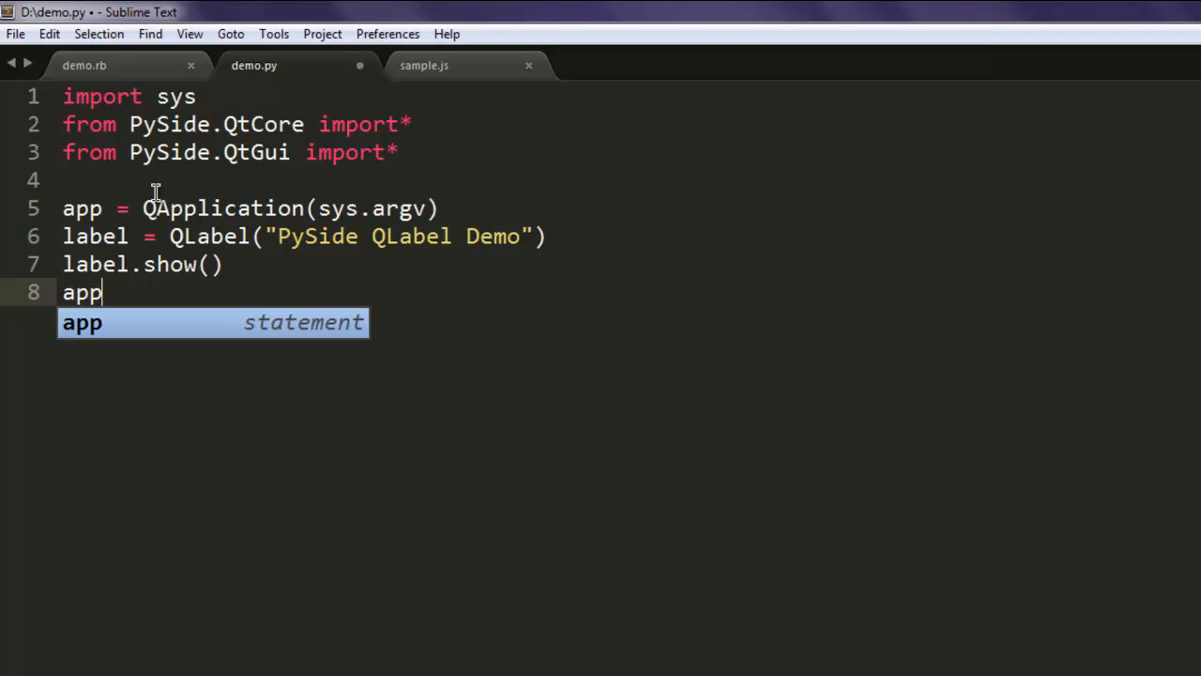
pyautogui.write('.ex')
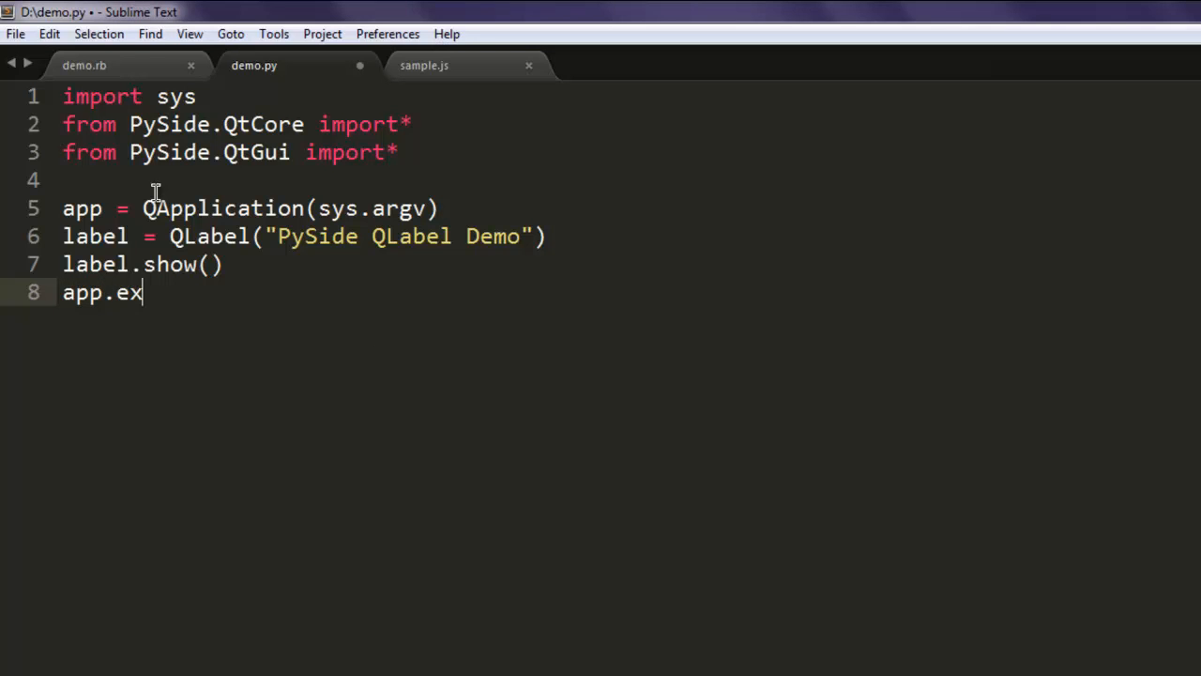
pyautogui.write('ec_')
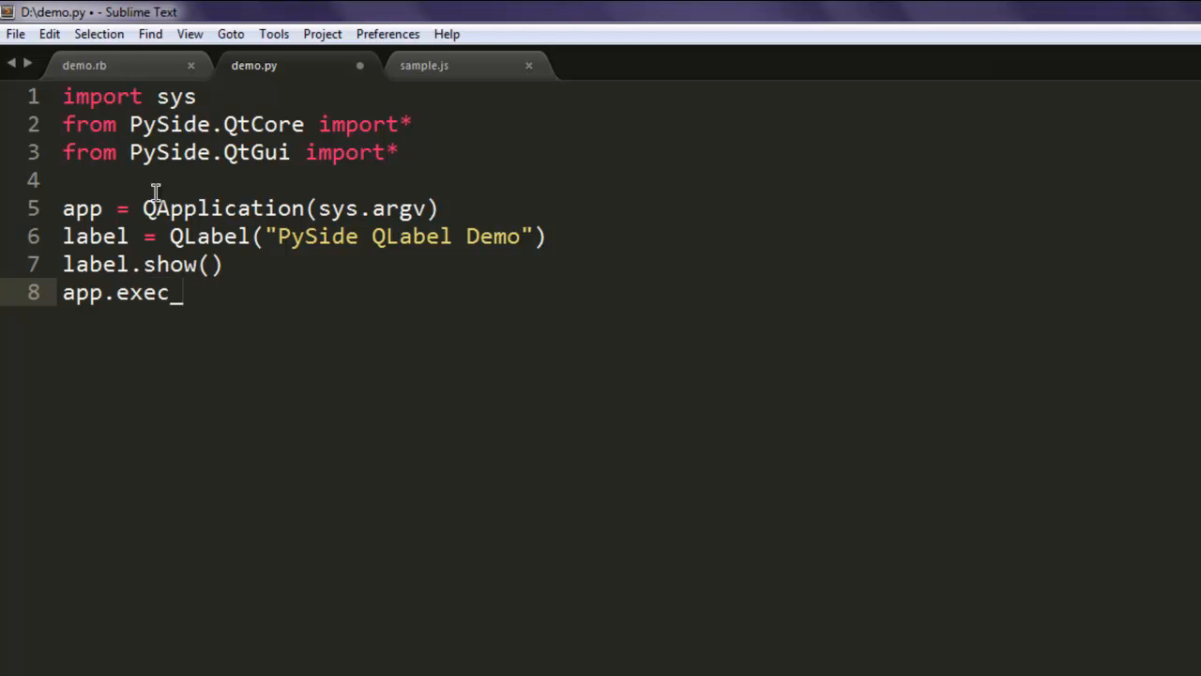
pyautogui.write('()')
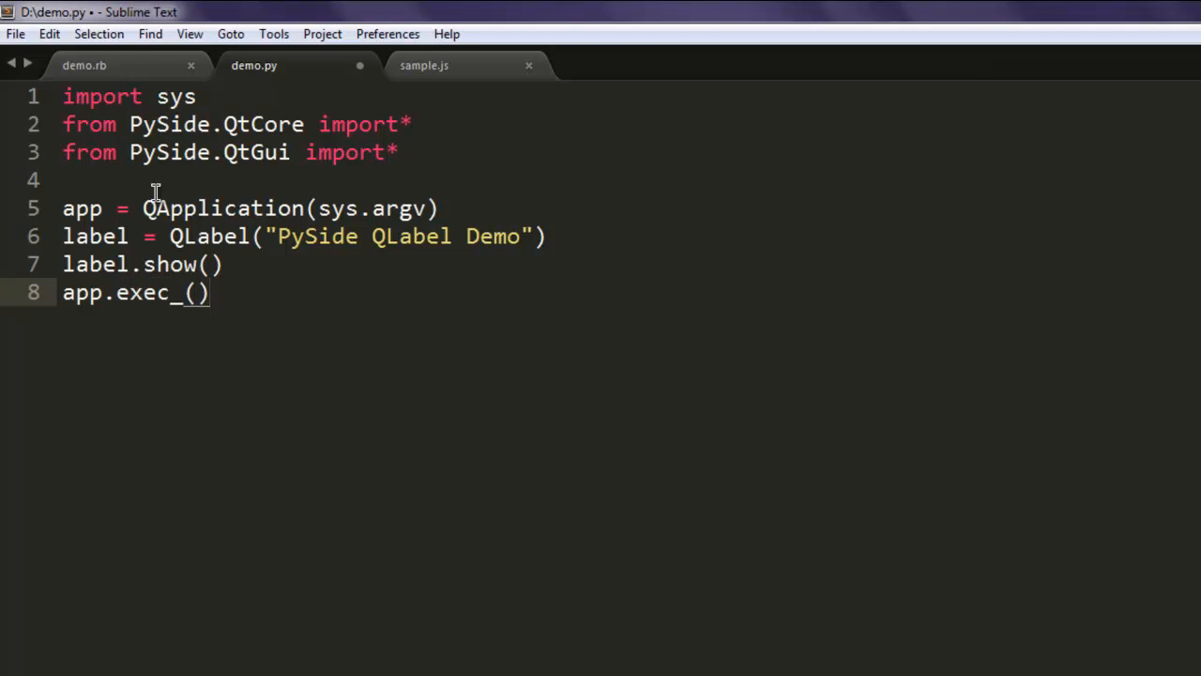
pyautogui.press('Return')
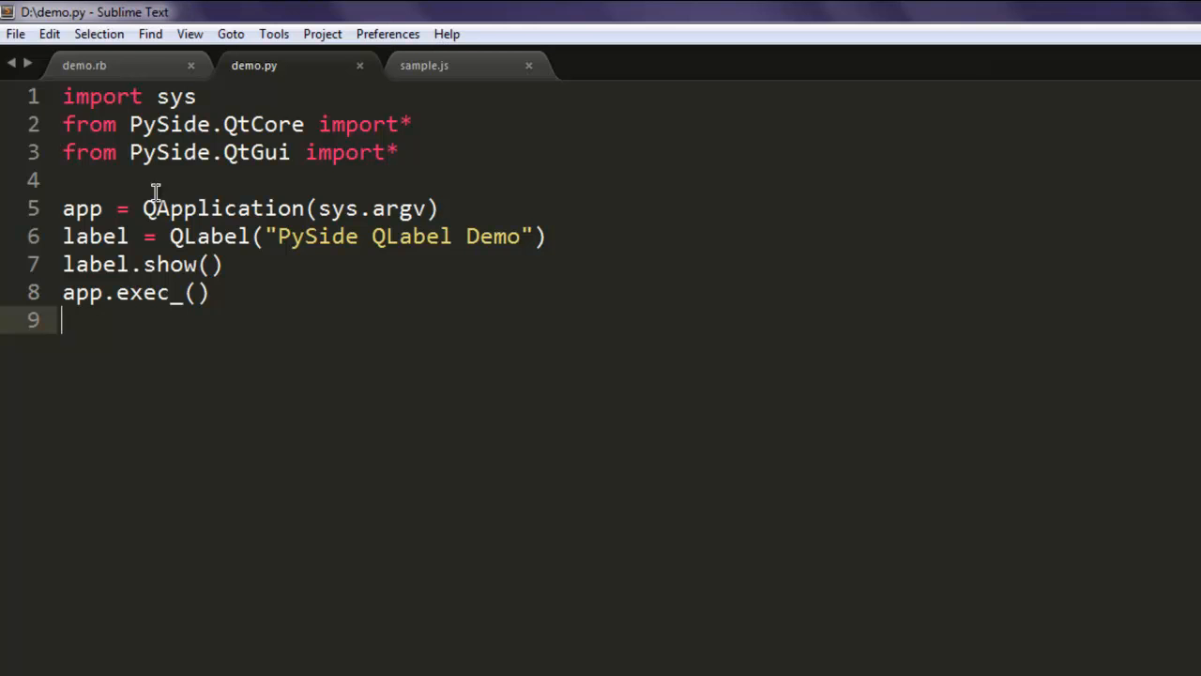
pyautogui.write('sys.')
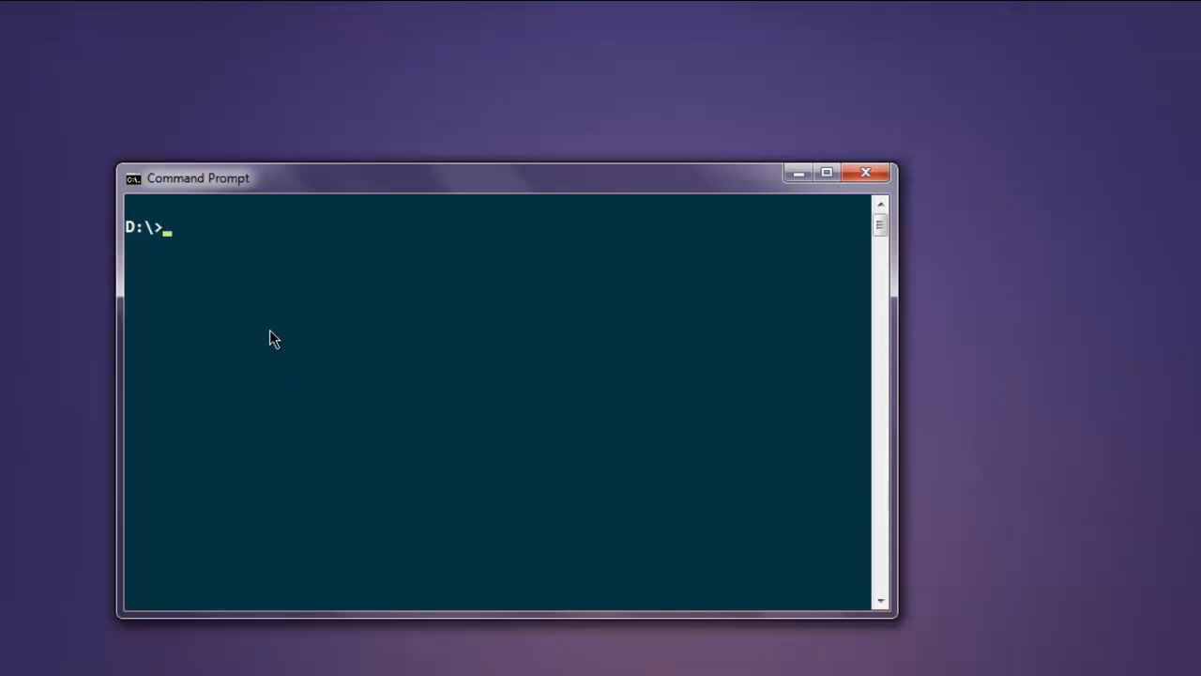
# Enter the command python demo.py at the D:\ prompt
pyautogui.write('py')
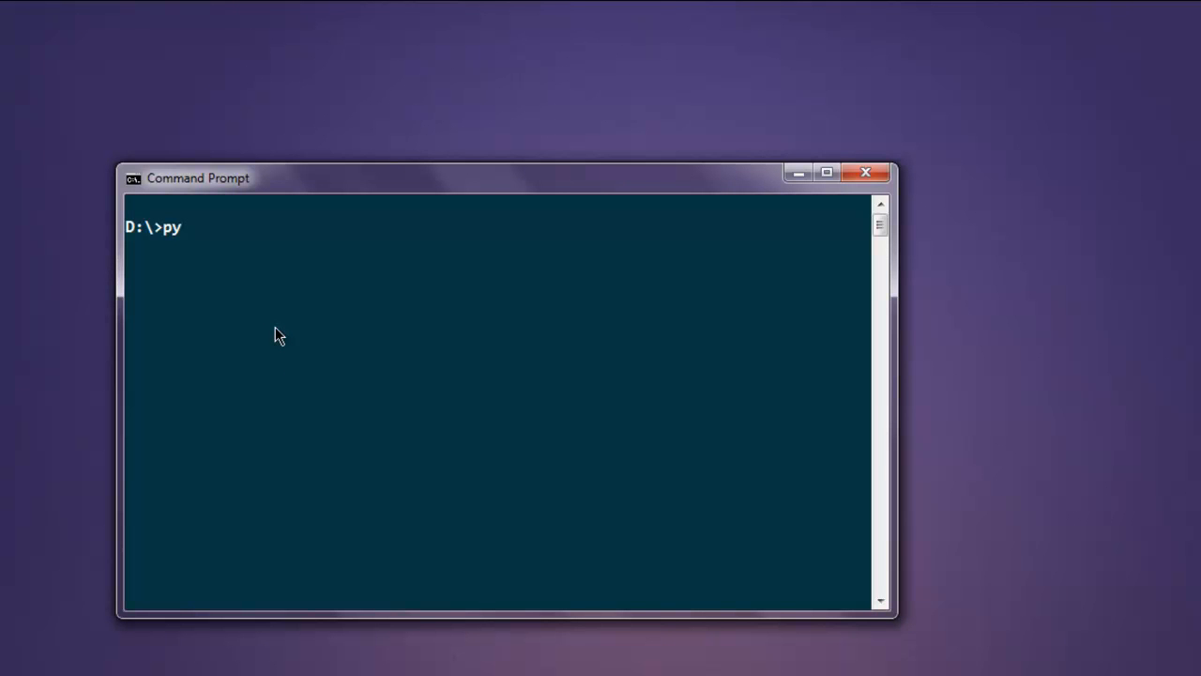
pyautogui.write('thon demo')
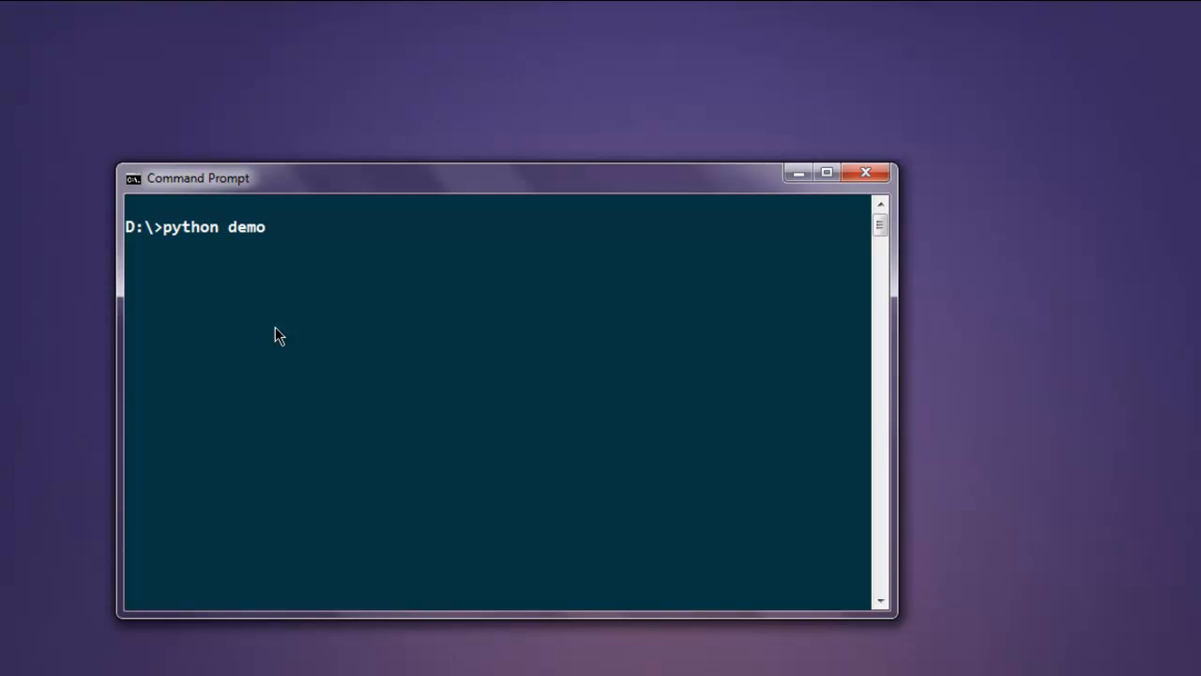
pyautogui.write('.')
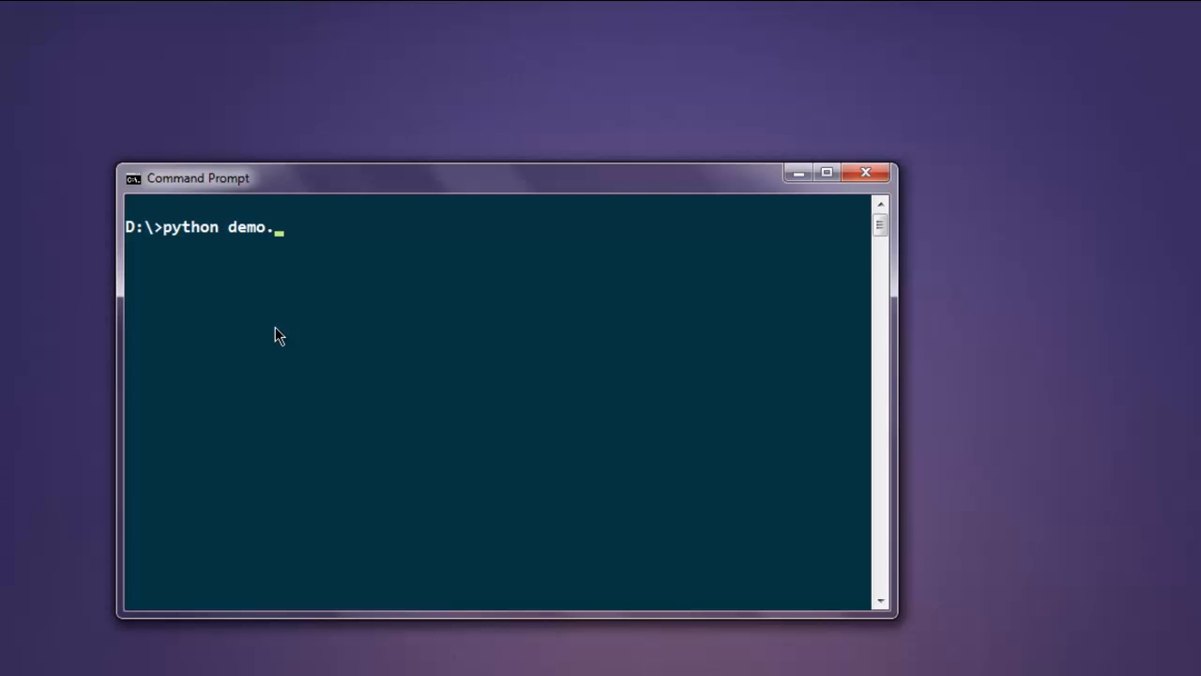
pyautogui.write('py')
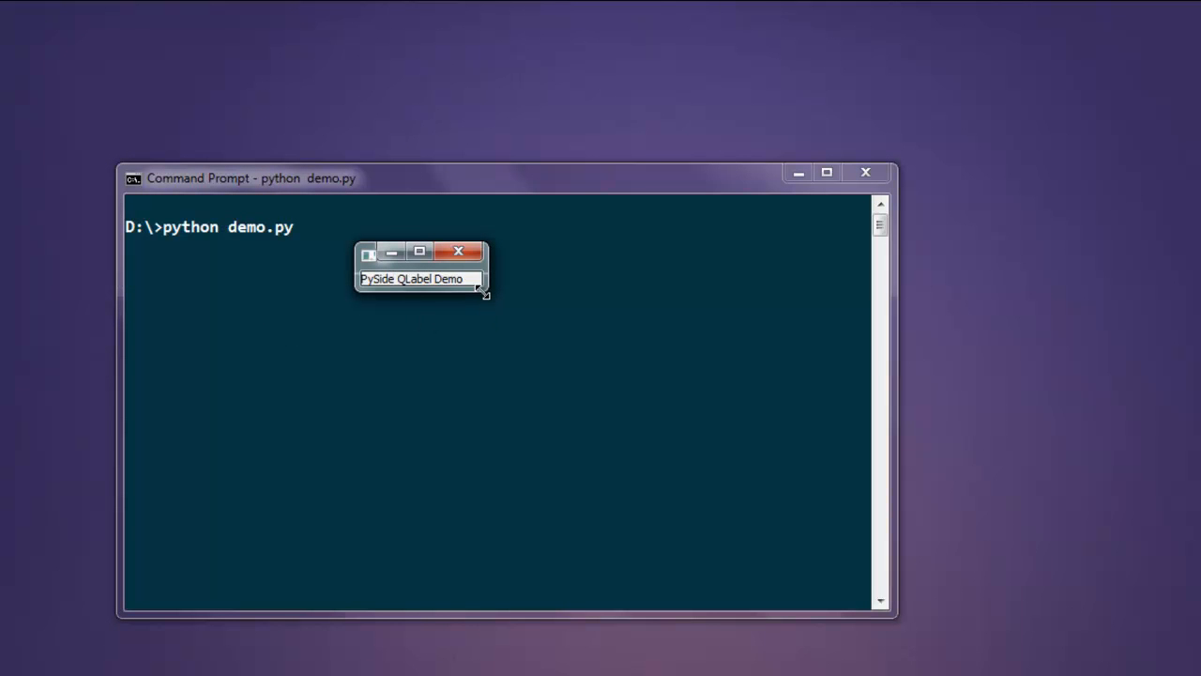
# Enlarge the small PySide window so the "PySide QLabel Demo" label is readable
pyautogui.moveTo(481, 293); pyautogui.dragTo(548, 416)
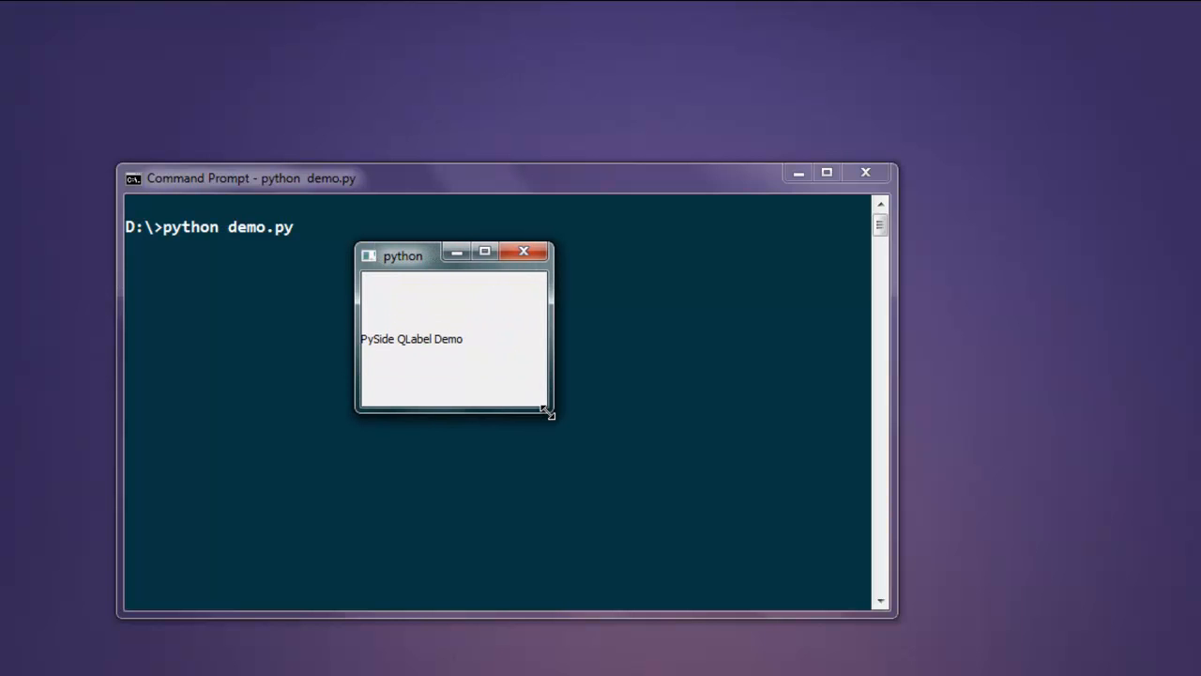
pyautogui.moveTo(469, 372)
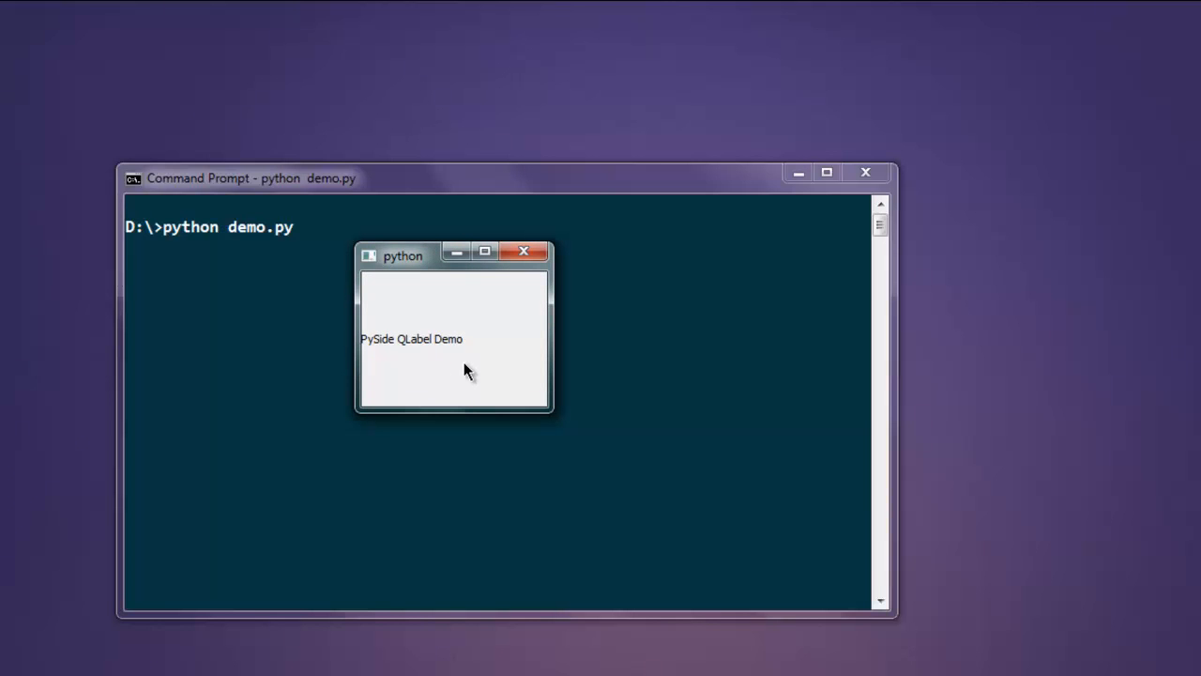
pyautogui.moveTo(417, 354)
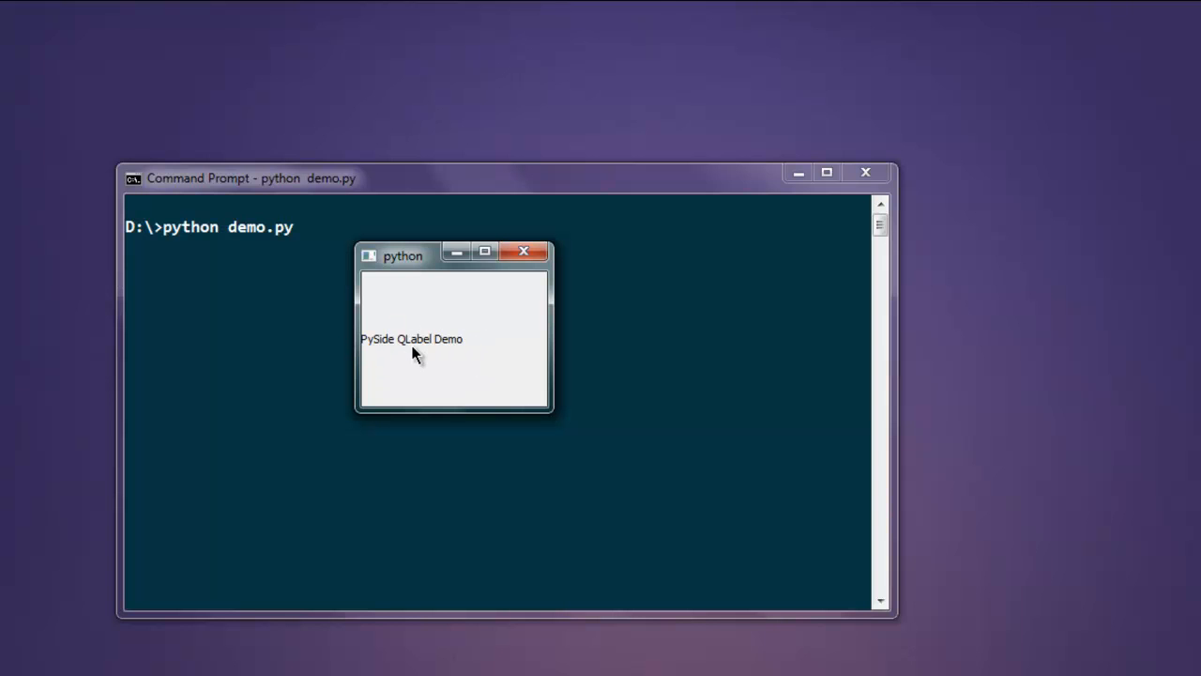
pyautogui.moveTo(379, 360)
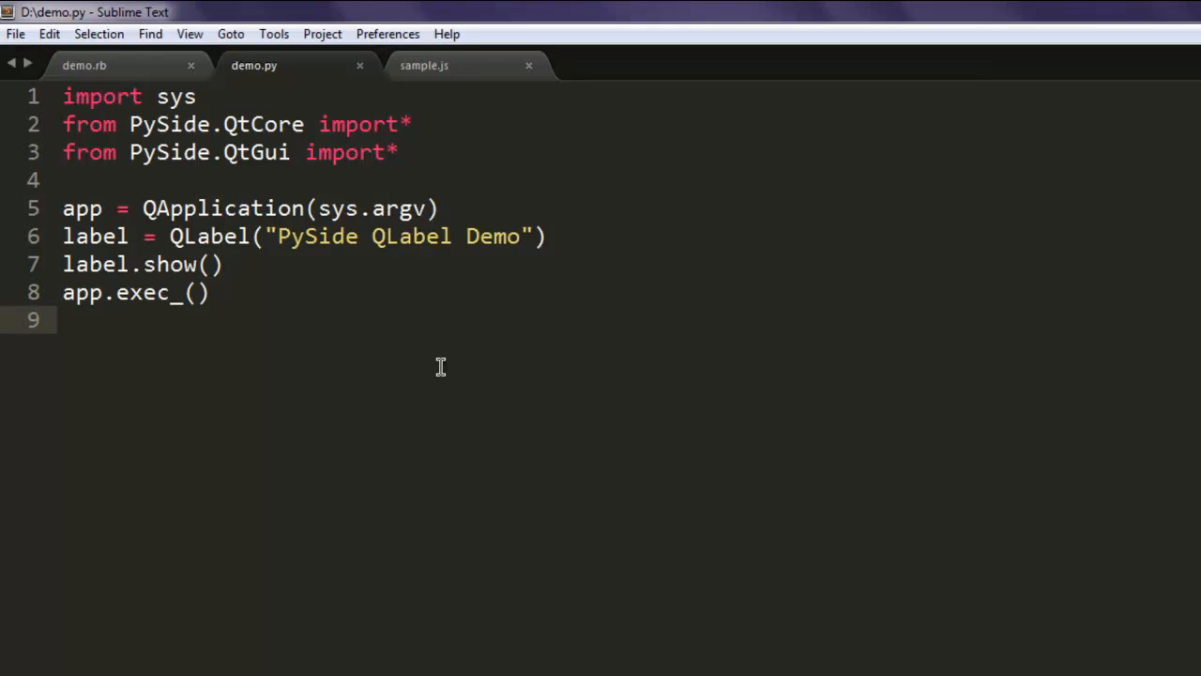
pyautogui.moveTo(353, 394)
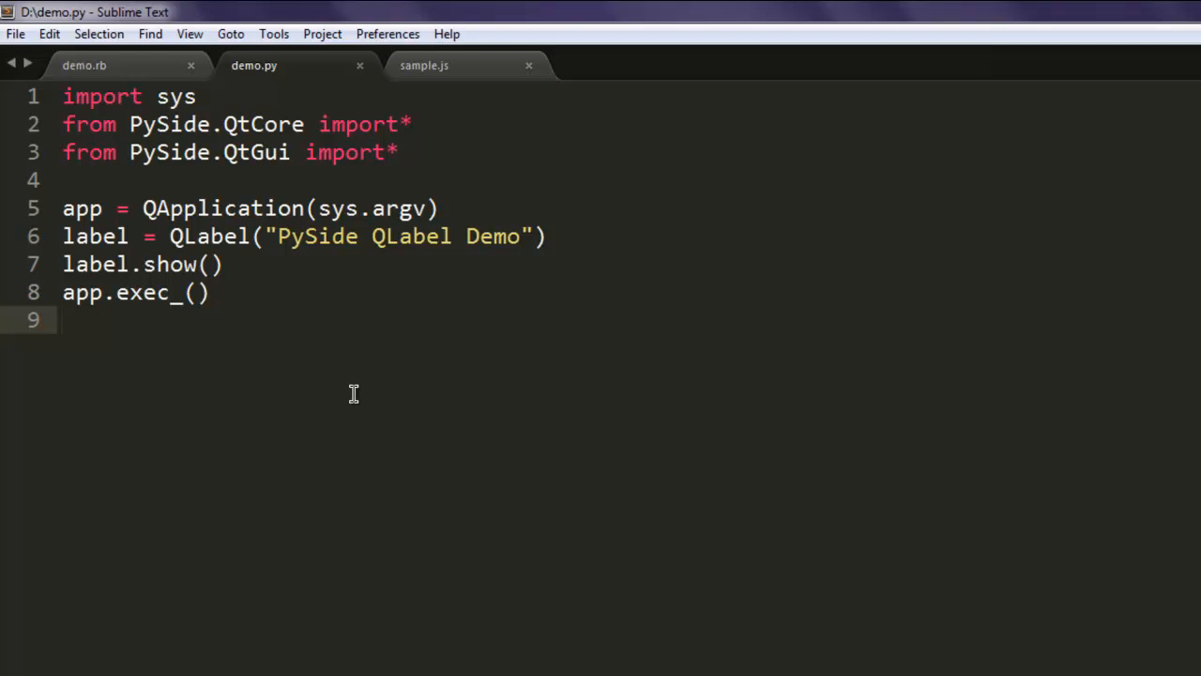